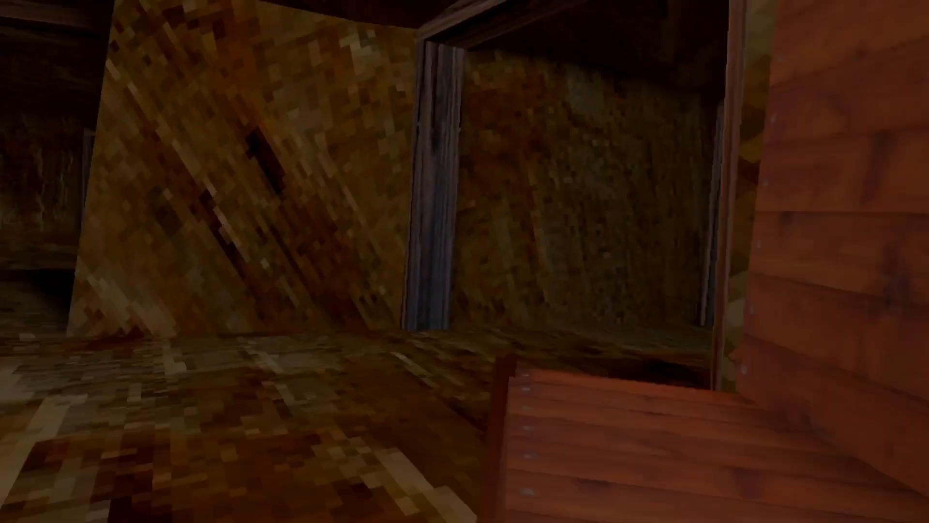
{"action": "mouse_move", "coordinate": [465, 261]}
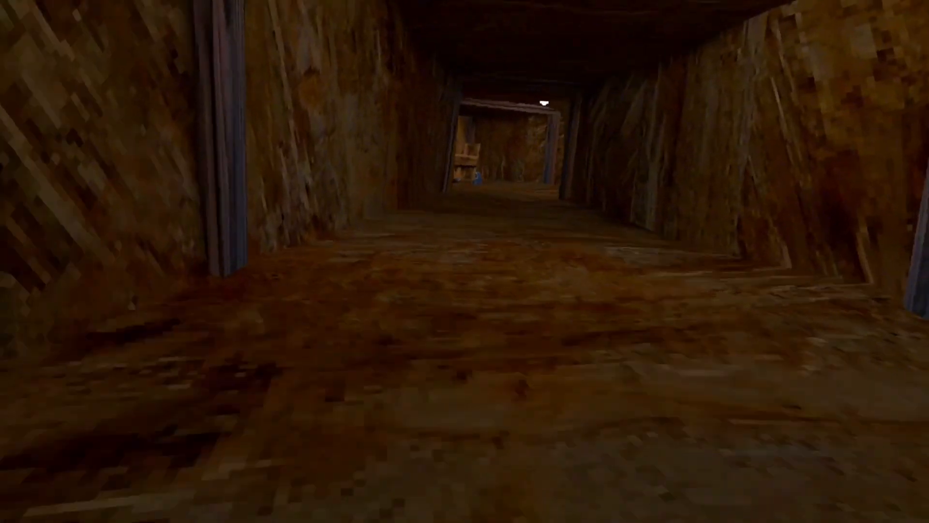
{"action": "key", "text": "w"}
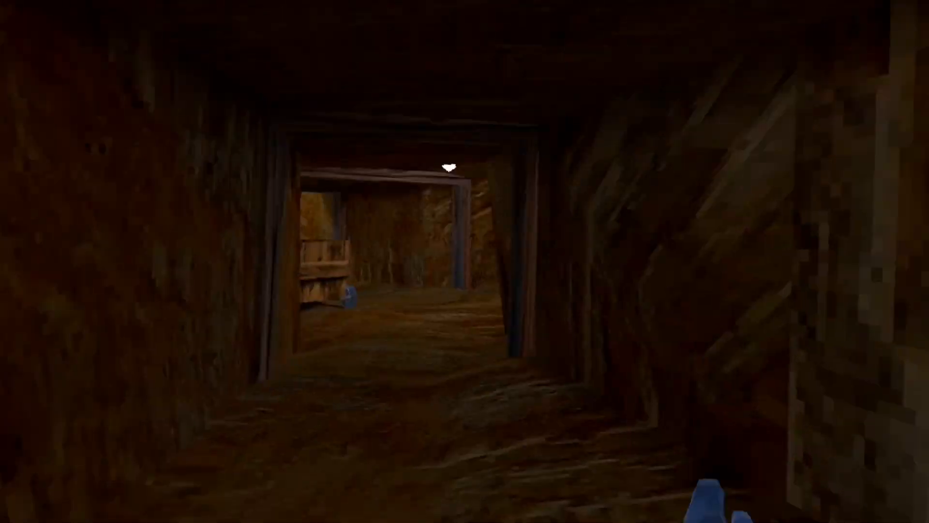